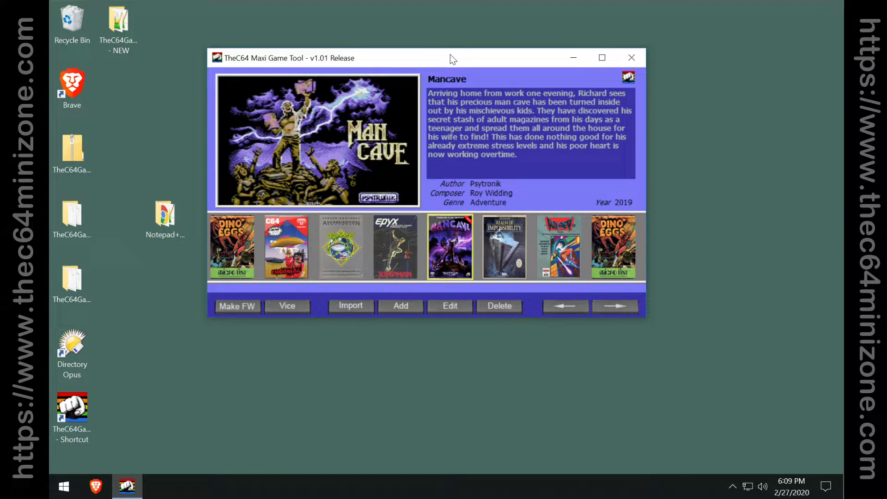
{"action": "mouse_move", "coordinate": [456, 61]}
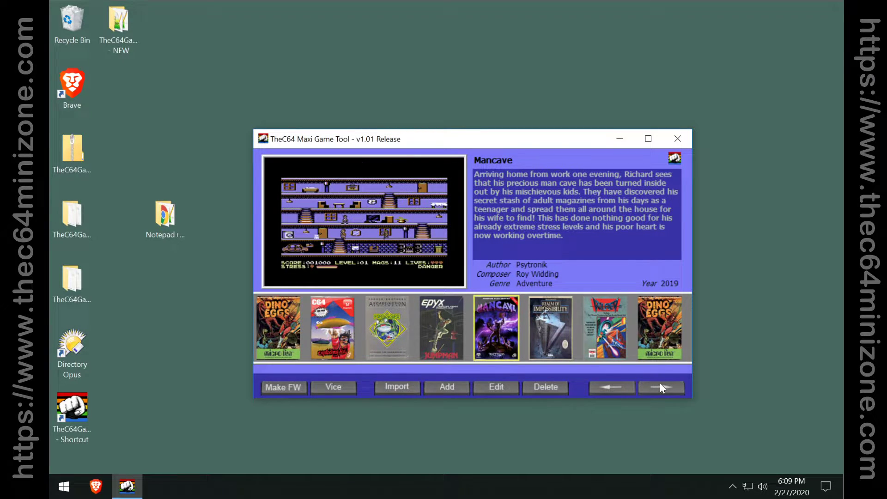
{"action": "mouse_move", "coordinate": [627, 383]}
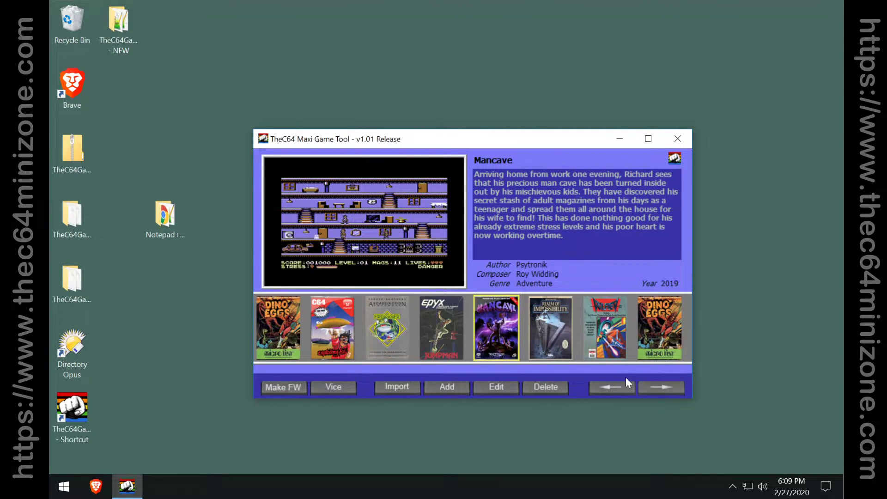
- Browse the carousel past Dino Eggs and show Realm of Impossibility's details
{"action": "left_click", "coordinate": [659, 387]}
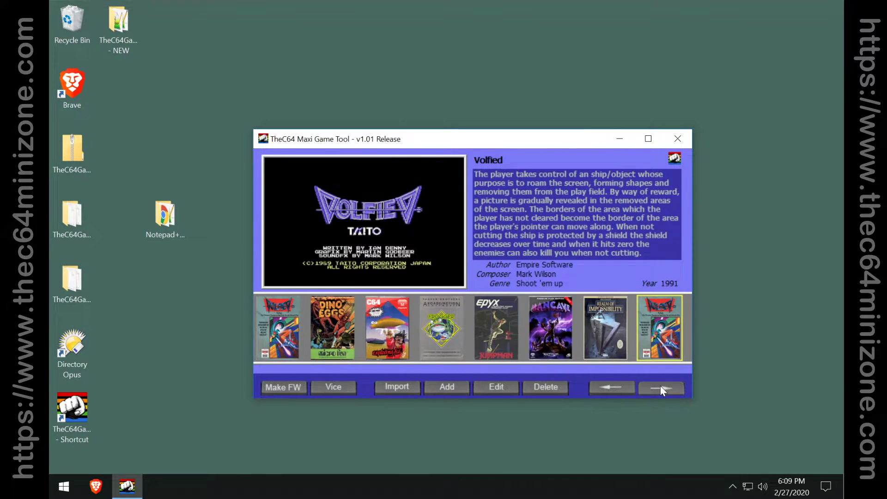
{"action": "left_click", "coordinate": [661, 387]}
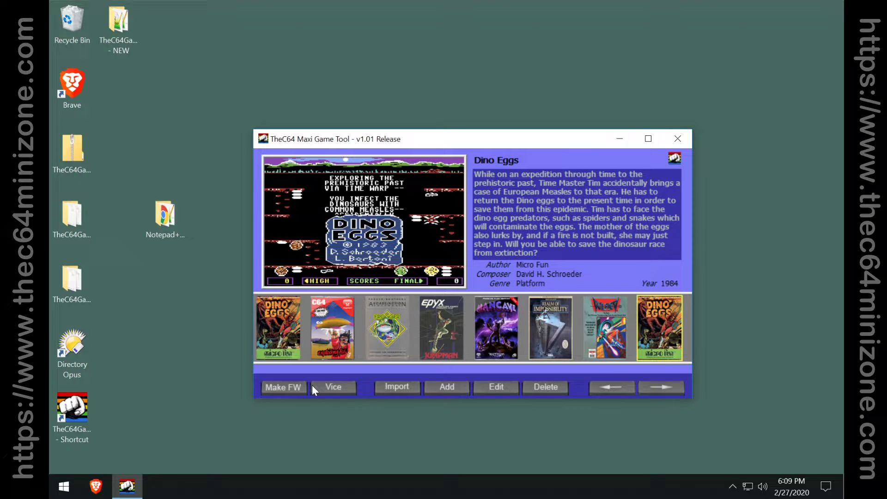
{"action": "left_click", "coordinate": [549, 328]}
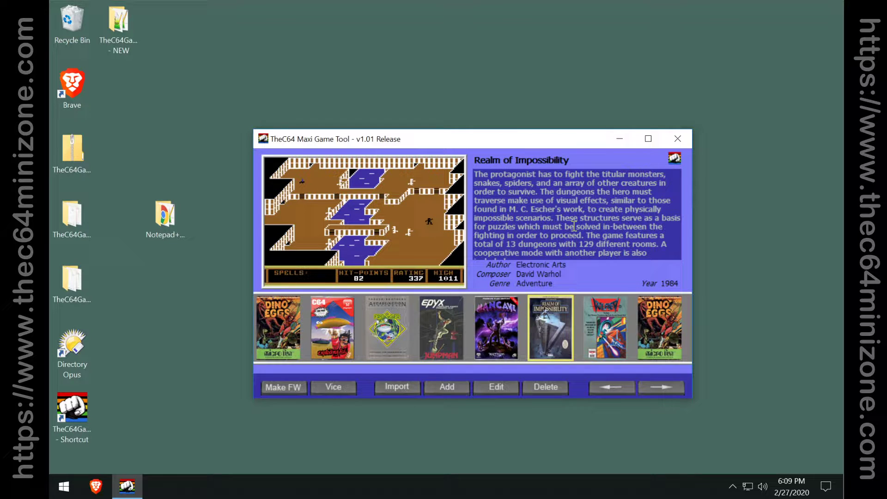
{"action": "mouse_move", "coordinate": [624, 202]}
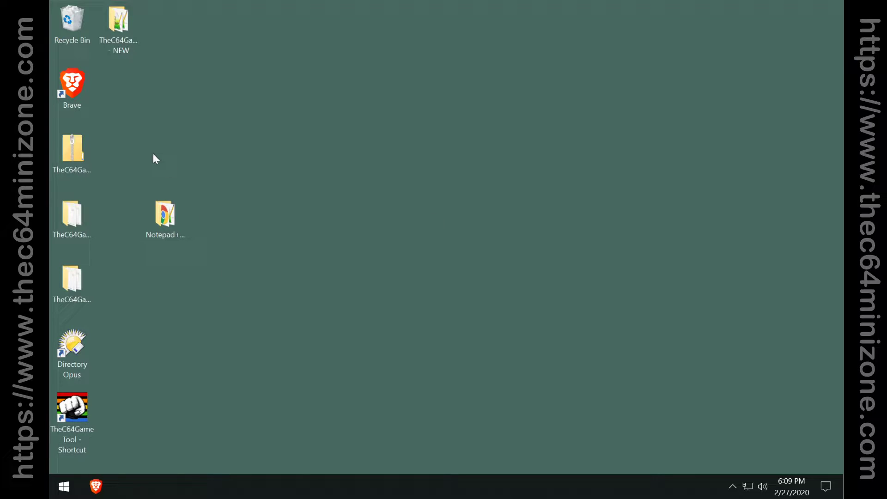
- Open the TheC64GameToolTutorialPack desktop folder and browse into TheC64GameTool - NEW
{"action": "left_click", "coordinate": [72, 214]}
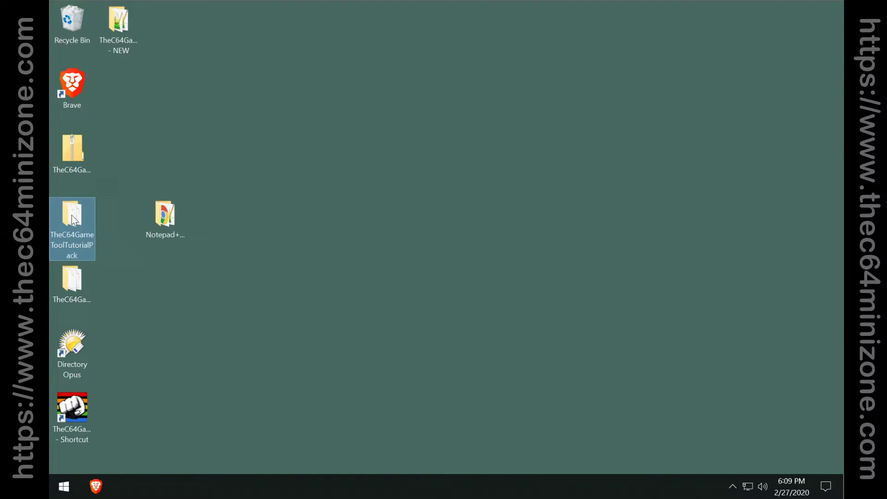
{"action": "double_click", "coordinate": [72, 214]}
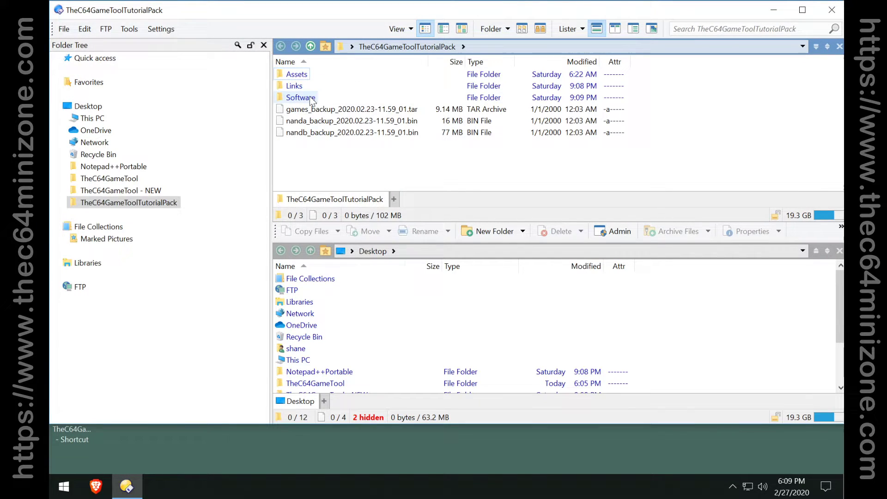
{"action": "double_click", "coordinate": [301, 98]}
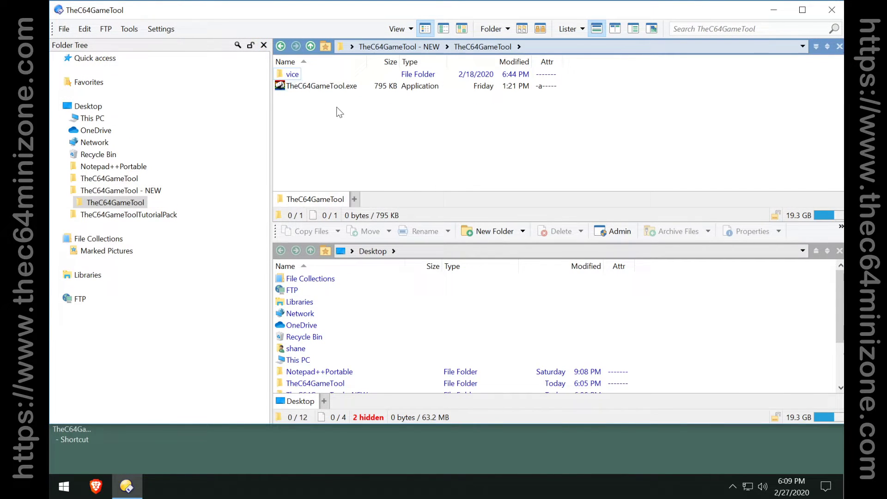
- Launch the newer TheC64GameTool.exe, accept the EULA, dismiss the Database Empty warning and close it
{"action": "double_click", "coordinate": [322, 85]}
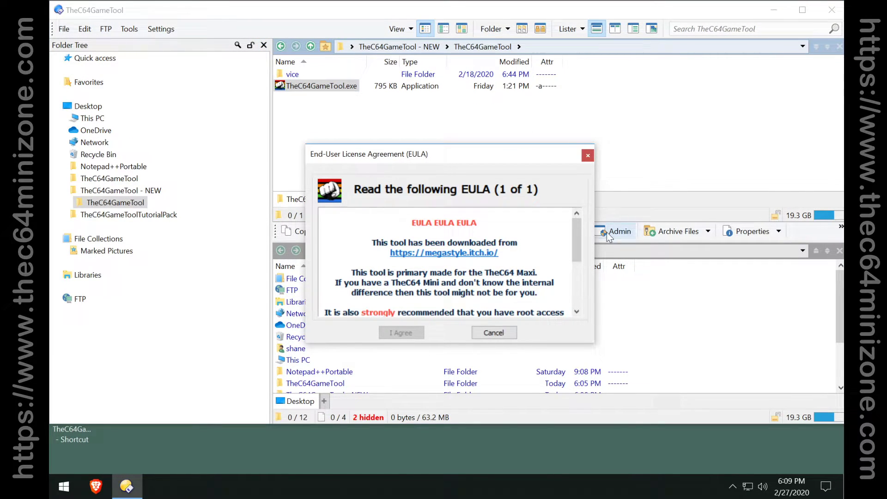
{"action": "left_click", "coordinate": [401, 332]}
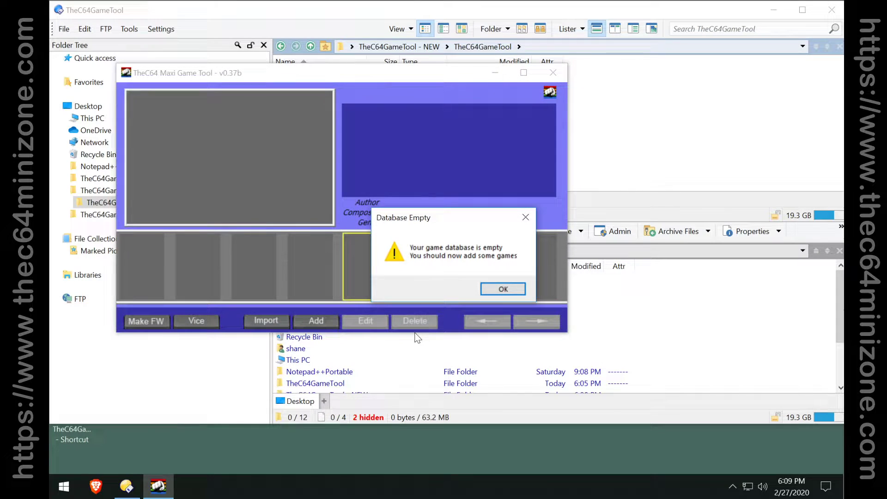
{"action": "left_click", "coordinate": [502, 289]}
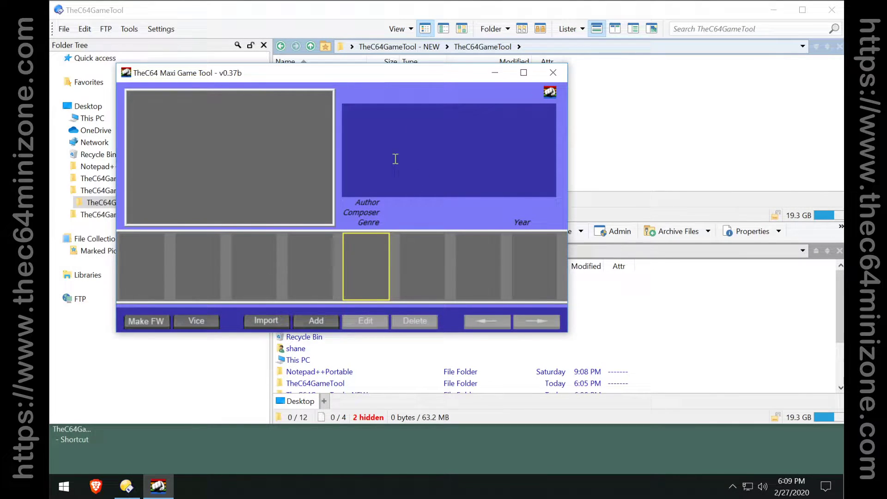
{"action": "left_click", "coordinate": [553, 73]}
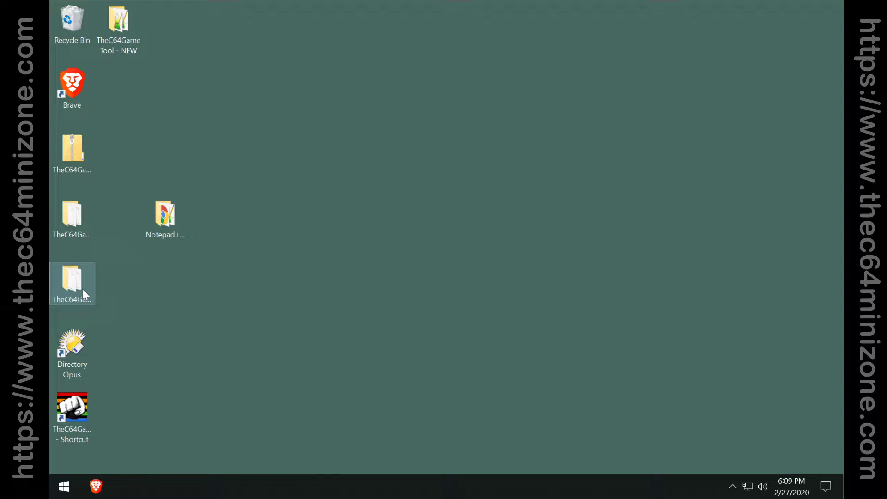
- Rename the games folder inside TheC64GameTool to games-old
{"action": "double_click", "coordinate": [72, 283]}
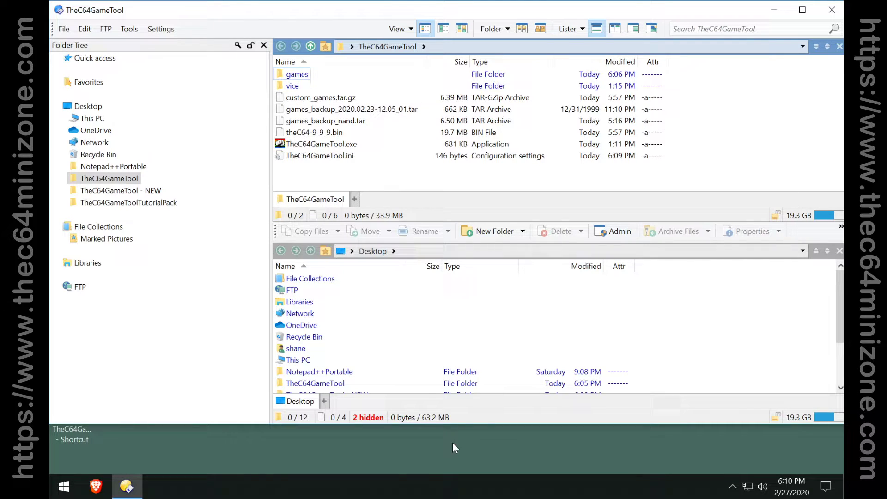
{"action": "left_click", "coordinate": [296, 74]}
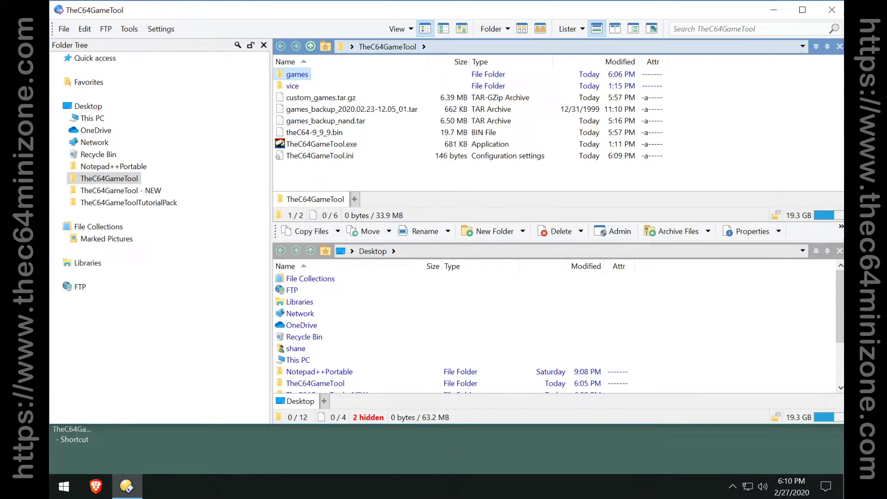
{"action": "mouse_move", "coordinate": [506, 12]}
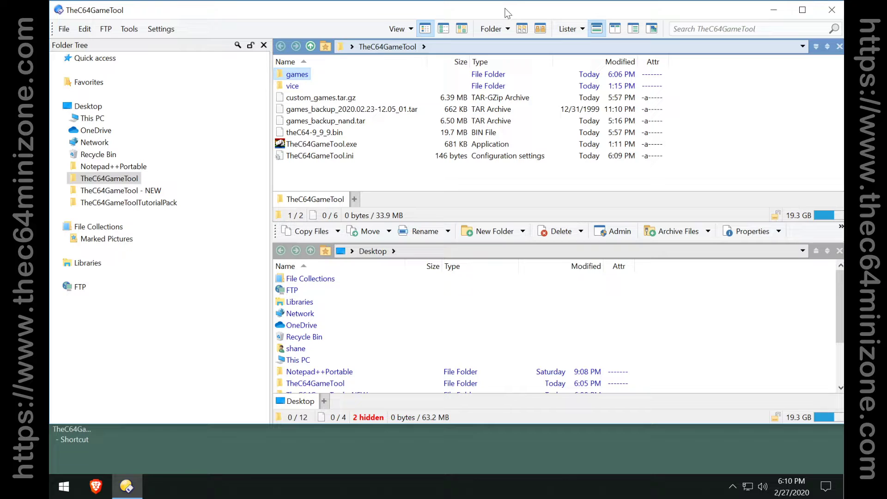
{"action": "left_click", "coordinate": [297, 74]}
{"action": "type", "text": "-old"}
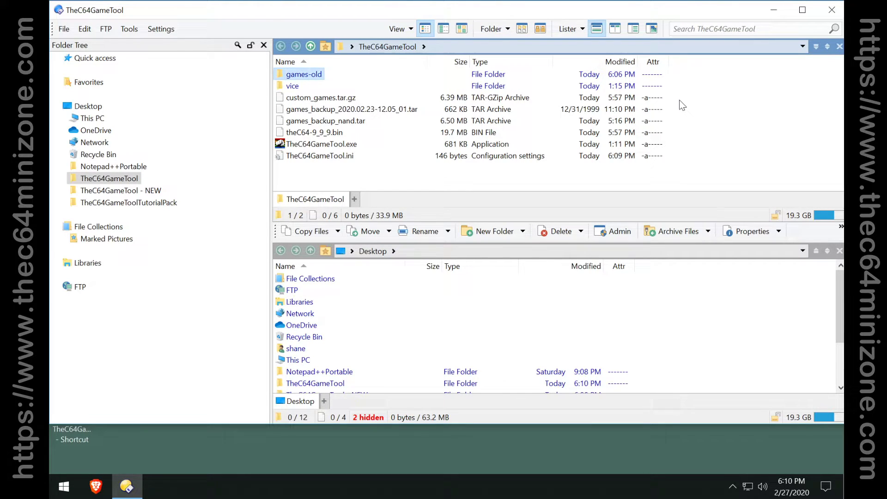
- Run TheC64GameTool.exe, remove the newly created games folder and restore the name games
{"action": "left_click", "coordinate": [321, 144]}
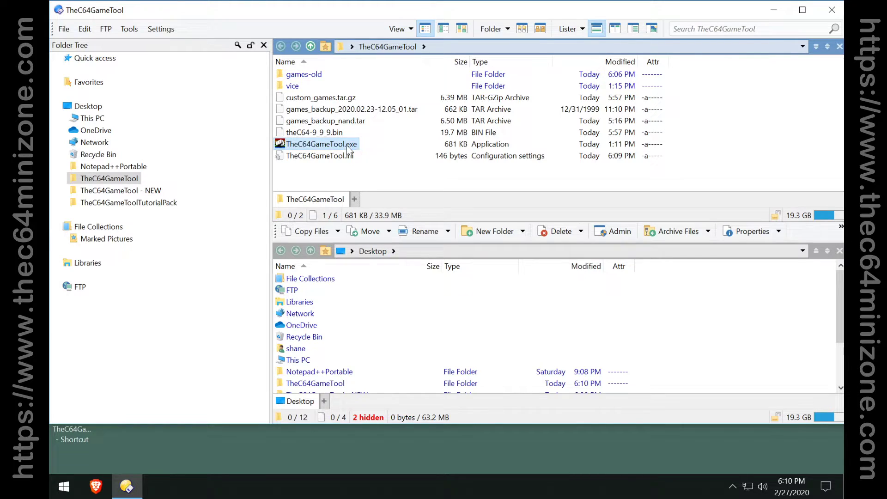
{"action": "double_click", "coordinate": [321, 143]}
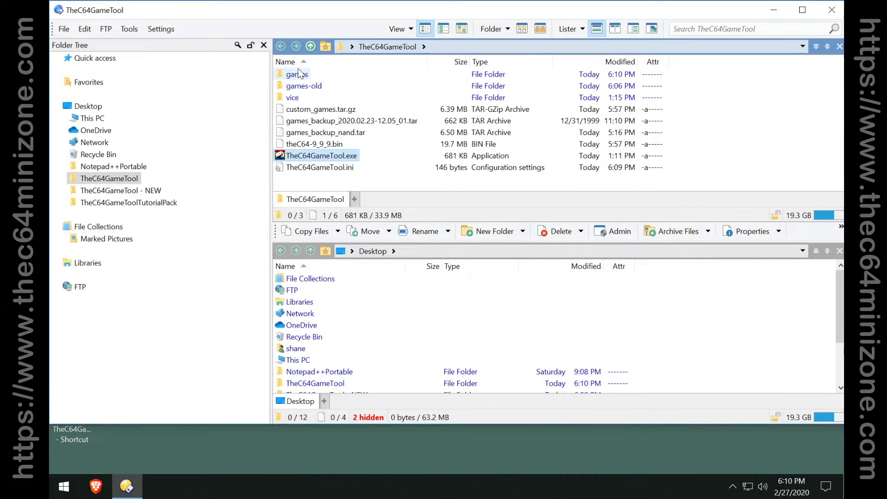
{"action": "left_click", "coordinate": [297, 74]}
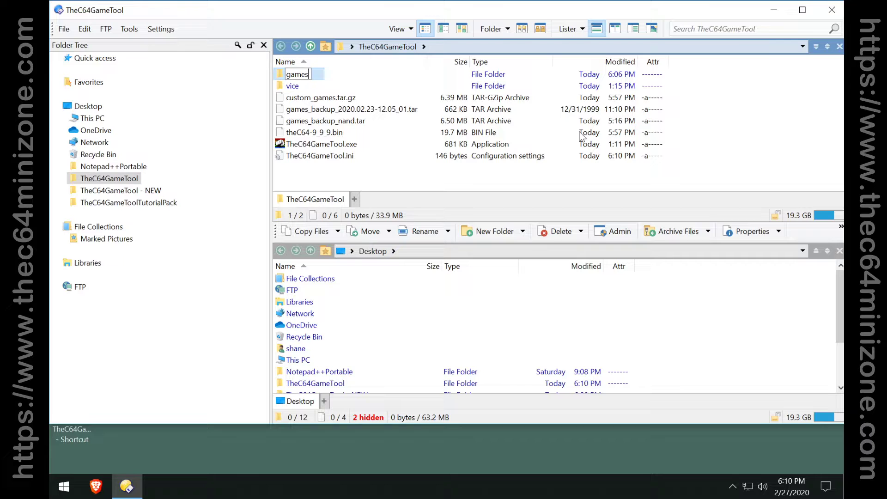
{"action": "left_click", "coordinate": [322, 144]}
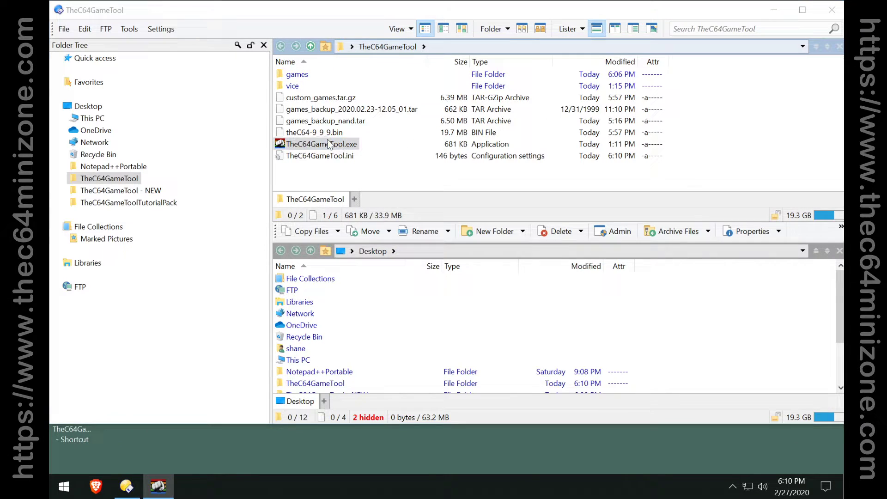
- Launch the game tool with the original library and close it again
{"action": "double_click", "coordinate": [322, 144]}
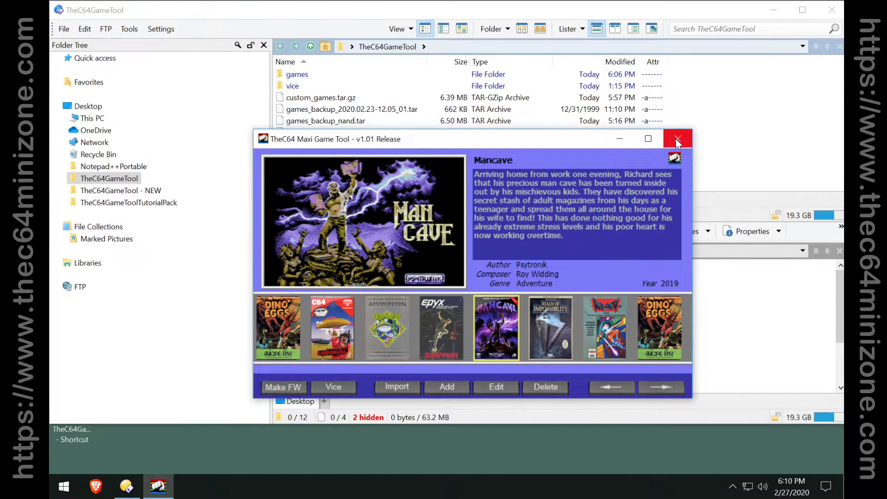
{"action": "mouse_move", "coordinate": [677, 142]}
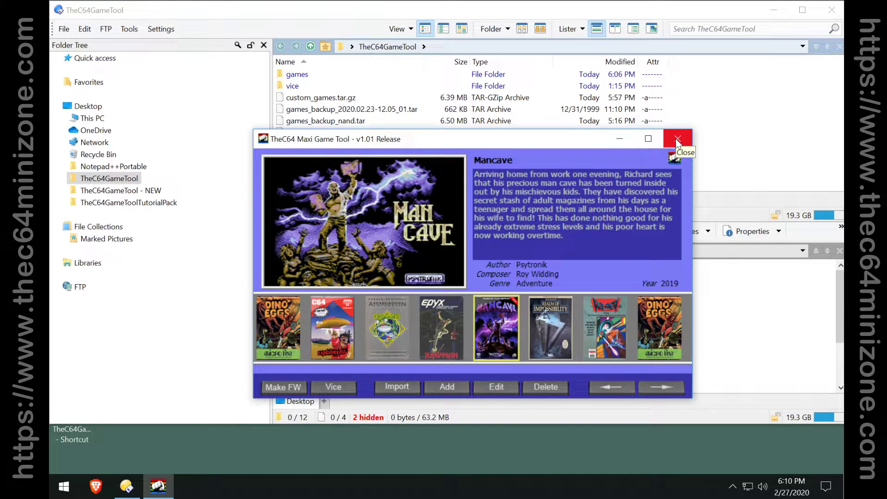
{"action": "left_click", "coordinate": [678, 138]}
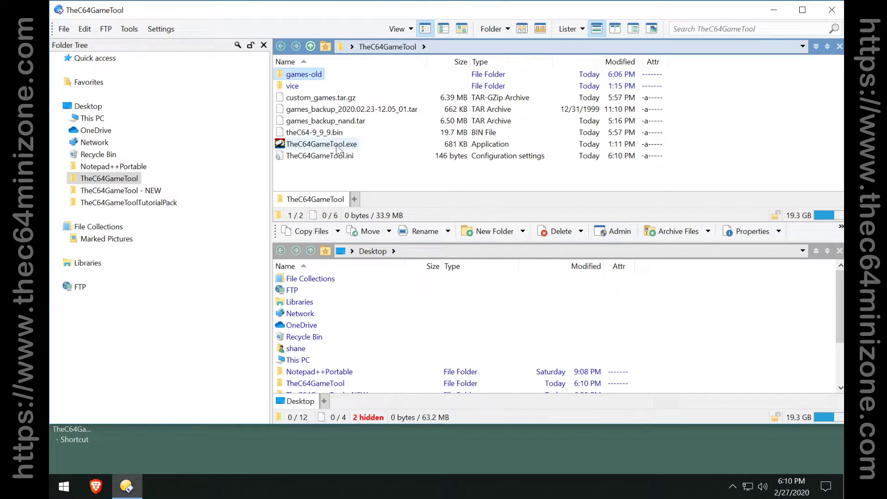
- Relaunch TheC64GameTool.exe and dismiss the Database Empty message, leaving a blank carousel
{"action": "double_click", "coordinate": [320, 144]}
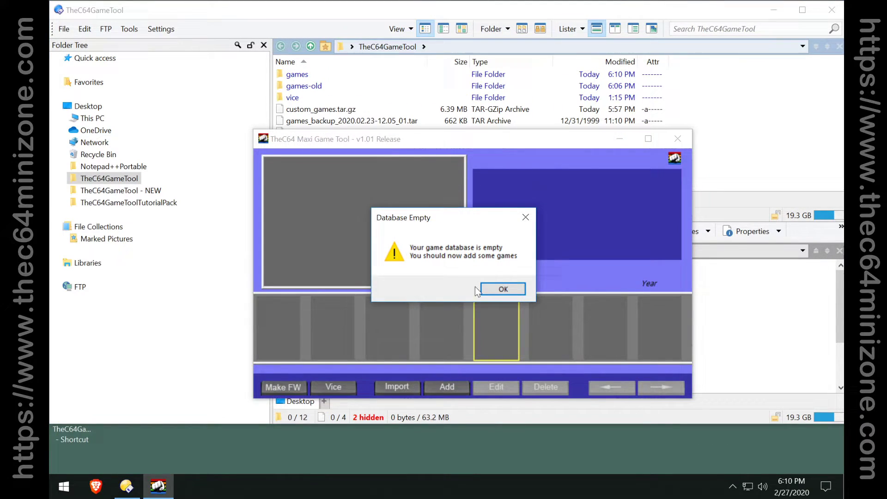
{"action": "left_click", "coordinate": [502, 288]}
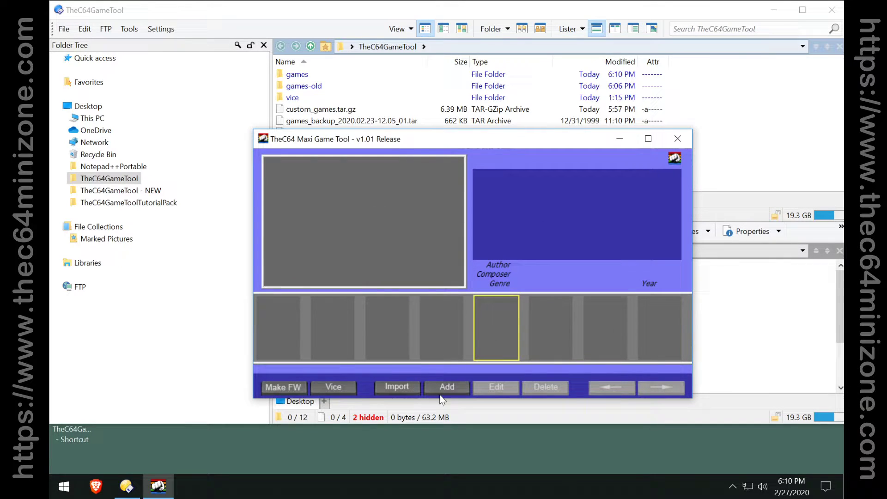
{"action": "mouse_move", "coordinate": [416, 376]}
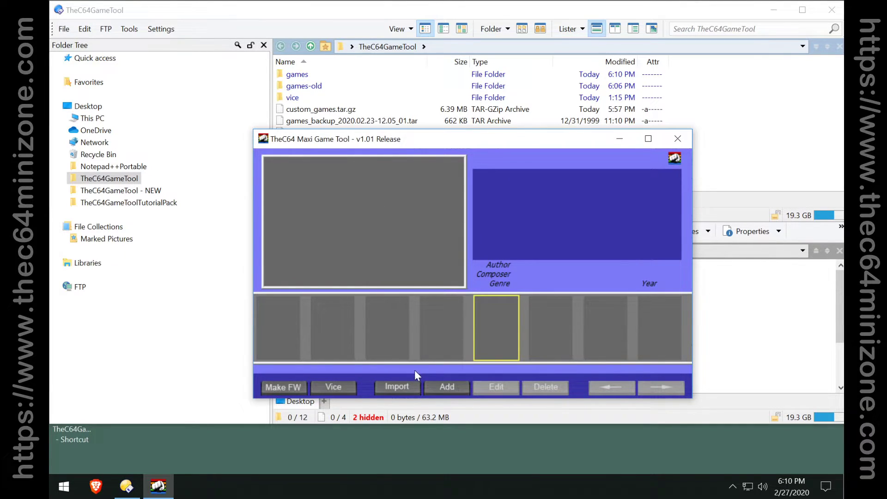
{"action": "mouse_move", "coordinate": [406, 390]}
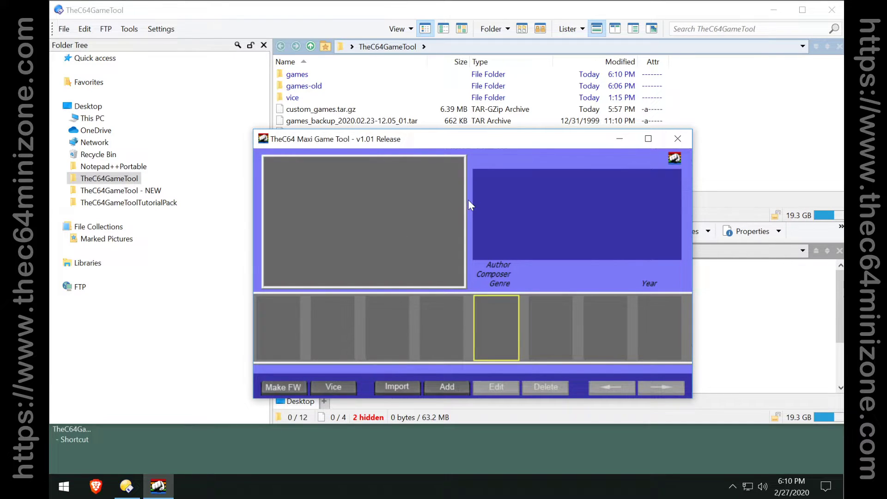
{"action": "mouse_move", "coordinate": [413, 209]}
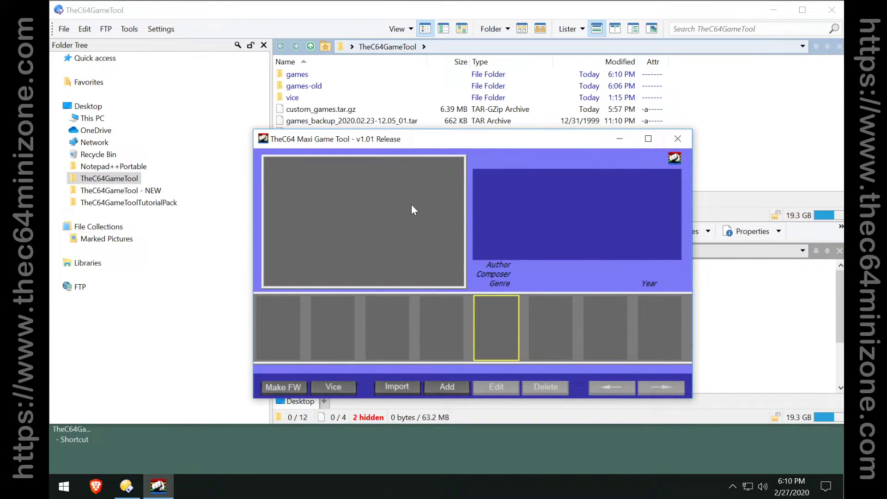
{"action": "mouse_move", "coordinate": [488, 151]}
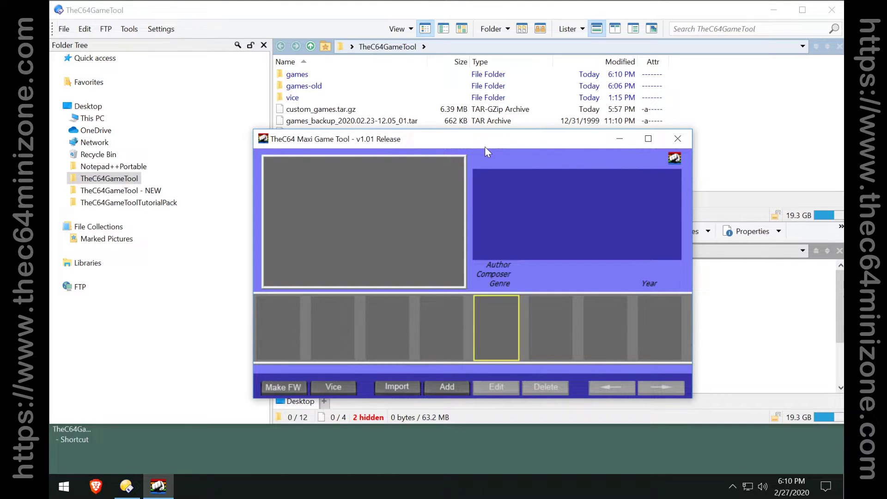
{"action": "mouse_move", "coordinate": [481, 157]}
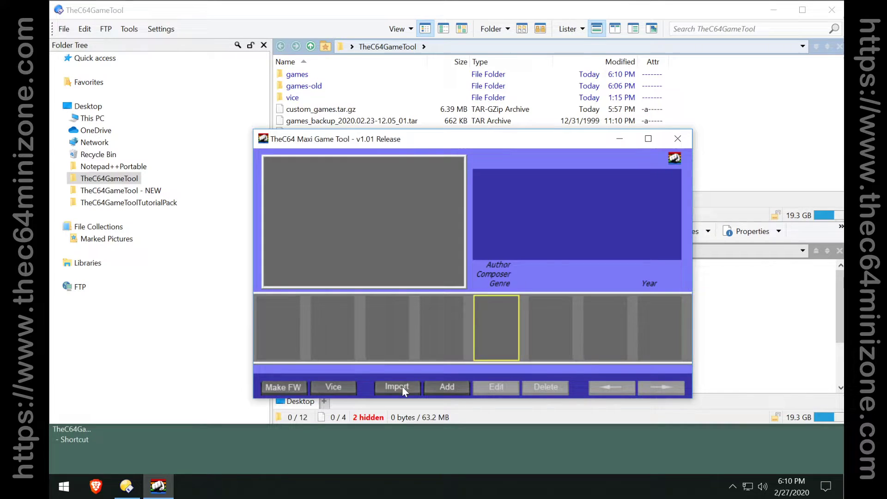
- Import the games into the database, overwriting existing data and skipping the unreadable BASIC.tsg
{"action": "left_click", "coordinate": [396, 387]}
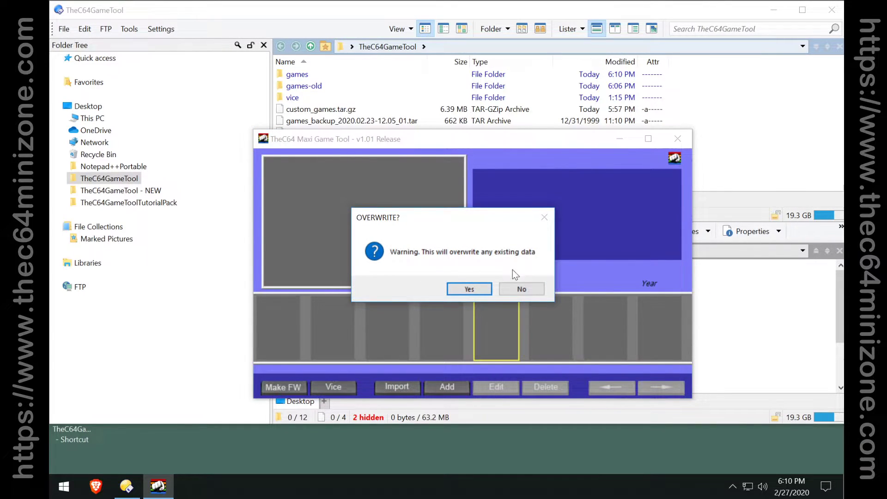
{"action": "left_click", "coordinate": [468, 289]}
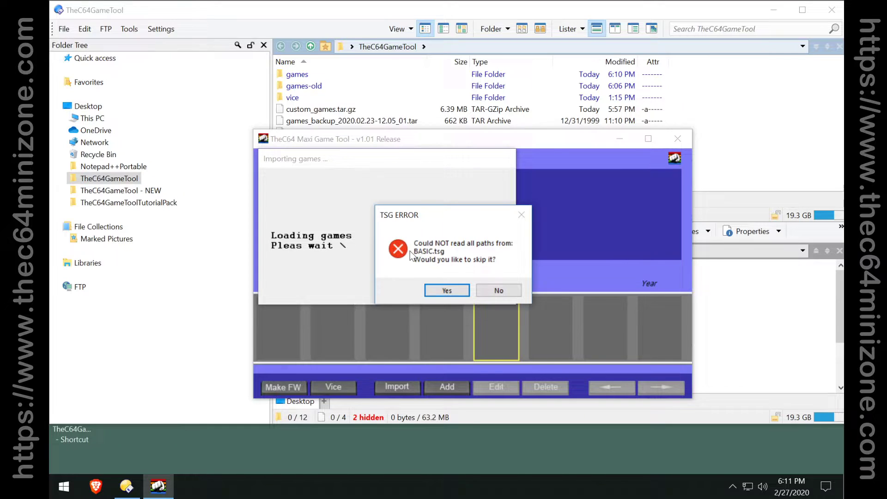
{"action": "mouse_move", "coordinate": [453, 260]}
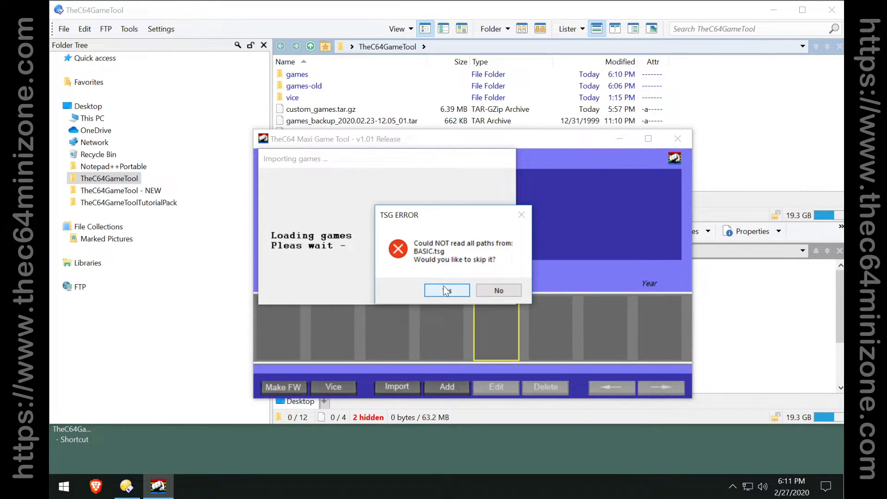
{"action": "left_click", "coordinate": [446, 290]}
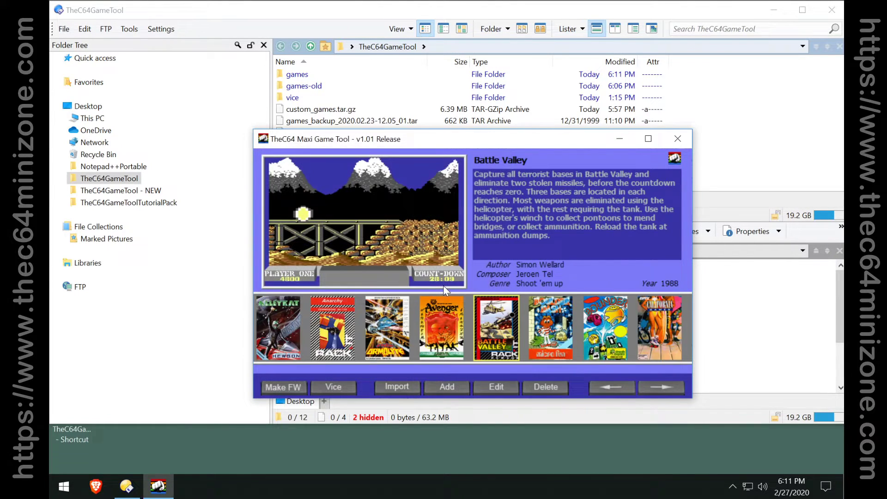
{"action": "left_click", "coordinate": [660, 387]}
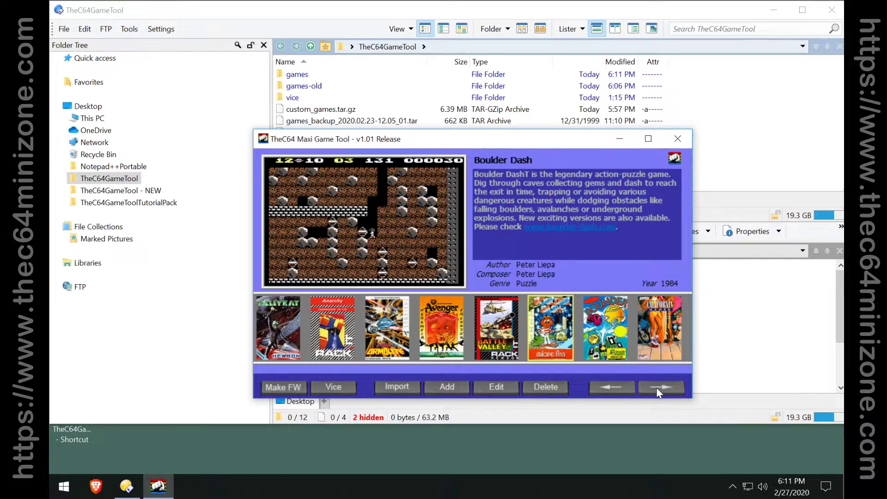
{"action": "left_click", "coordinate": [661, 387]}
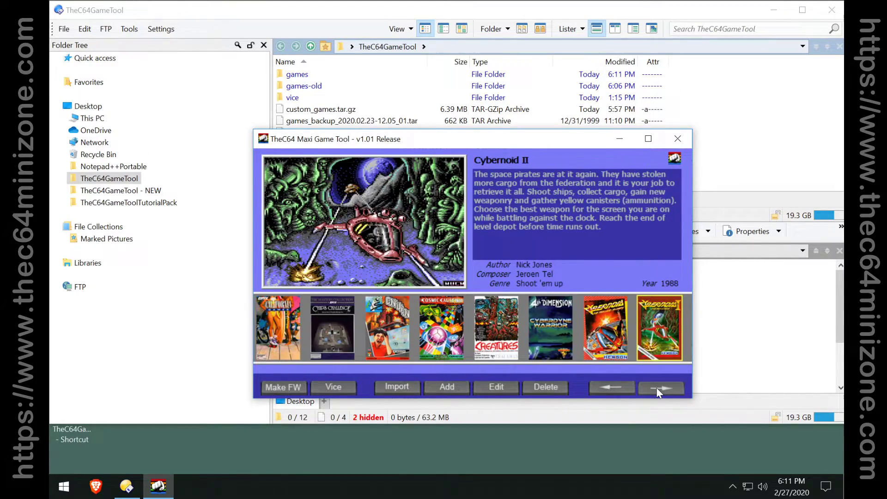
{"action": "left_click", "coordinate": [660, 387]}
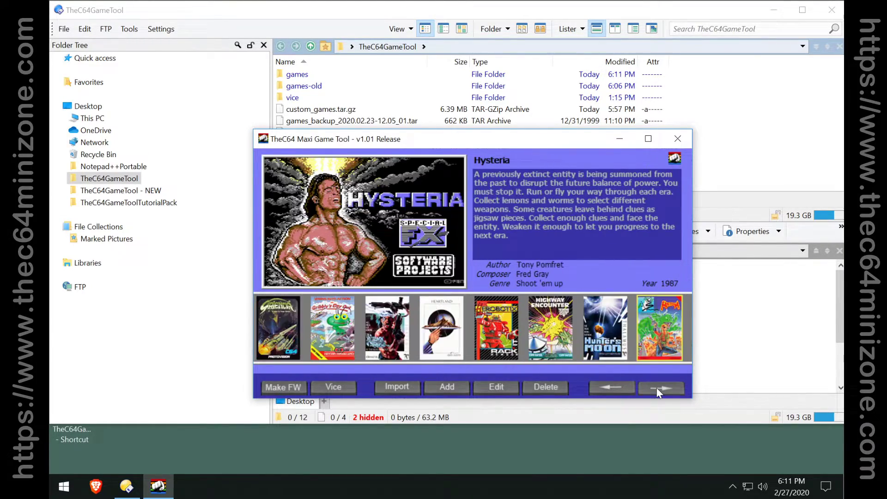
{"action": "left_click", "coordinate": [660, 387]}
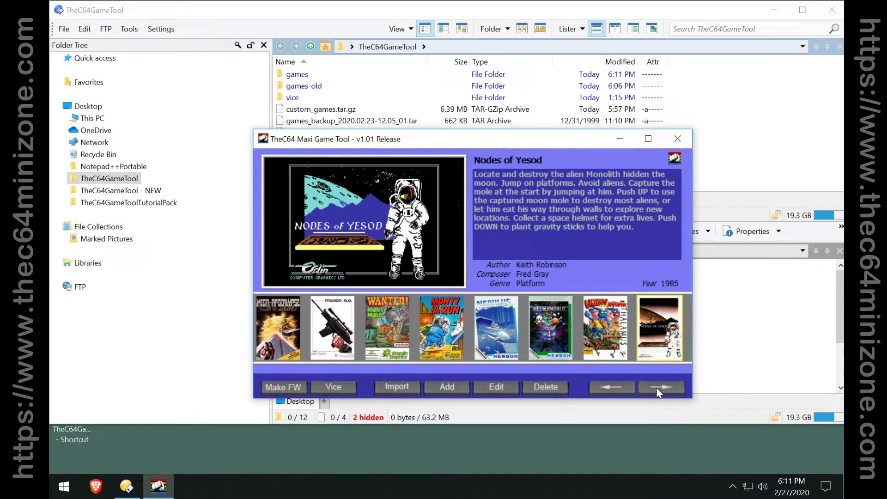
{"action": "left_click", "coordinate": [661, 388]}
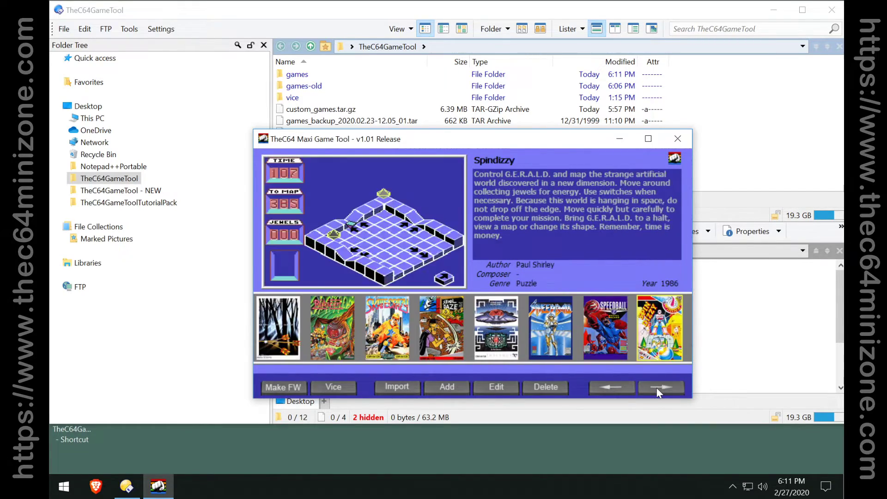
{"action": "left_click", "coordinate": [661, 387]}
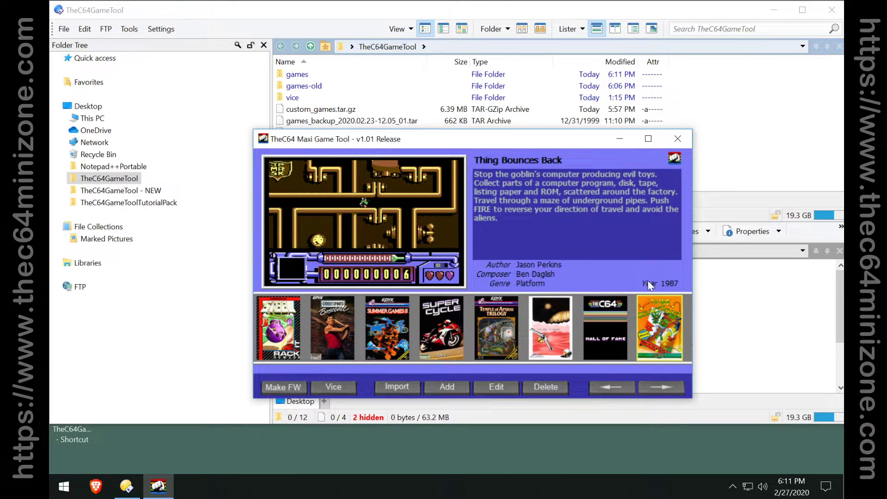
{"action": "left_click", "coordinate": [396, 386]}
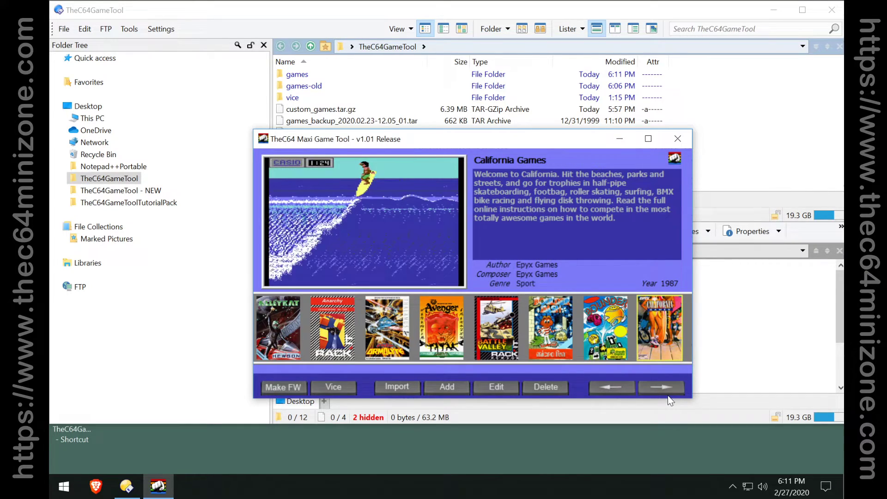
{"action": "left_click", "coordinate": [661, 387]}
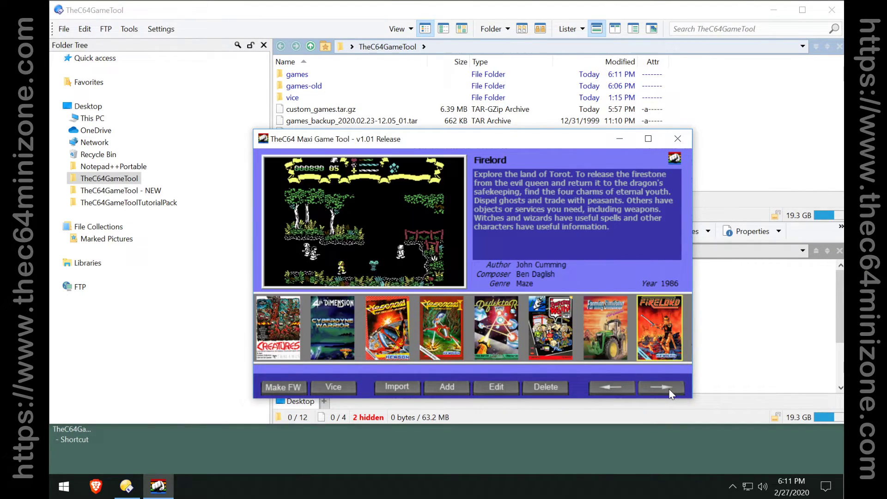
{"action": "left_click", "coordinate": [661, 387]}
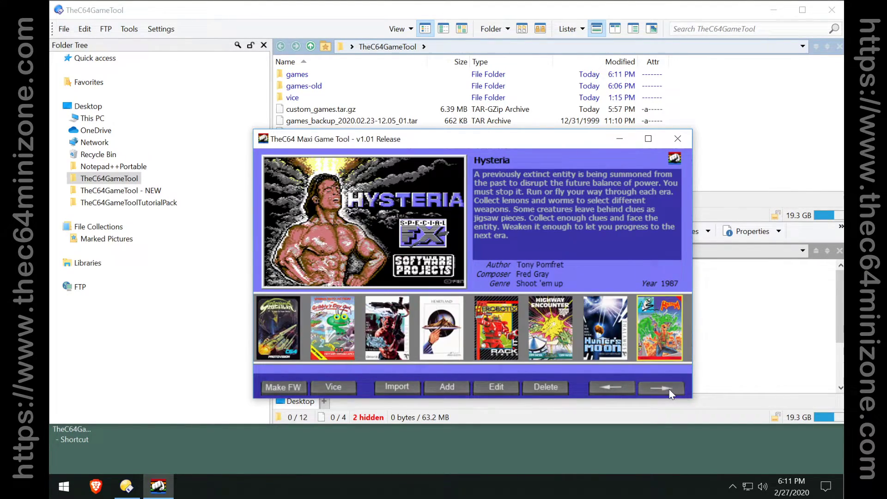
{"action": "left_click", "coordinate": [660, 387]}
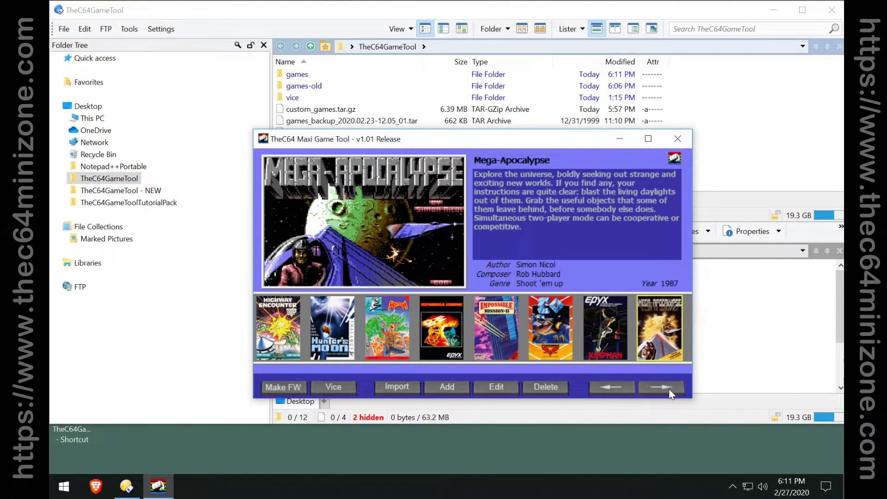
{"action": "left_click", "coordinate": [605, 328]}
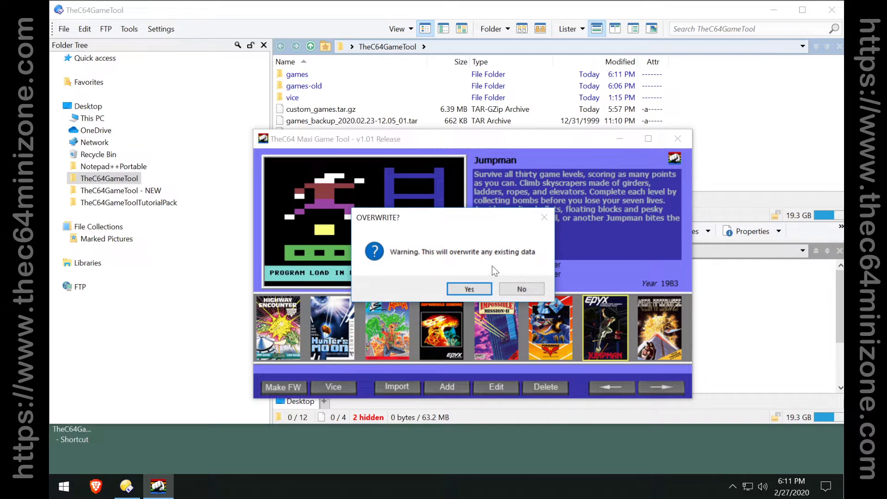
- Import games_backup_2020.02.23-12.05_01.tar over the existing data, skipping the unreadable BASIC.tsg
{"action": "left_click", "coordinate": [469, 288]}
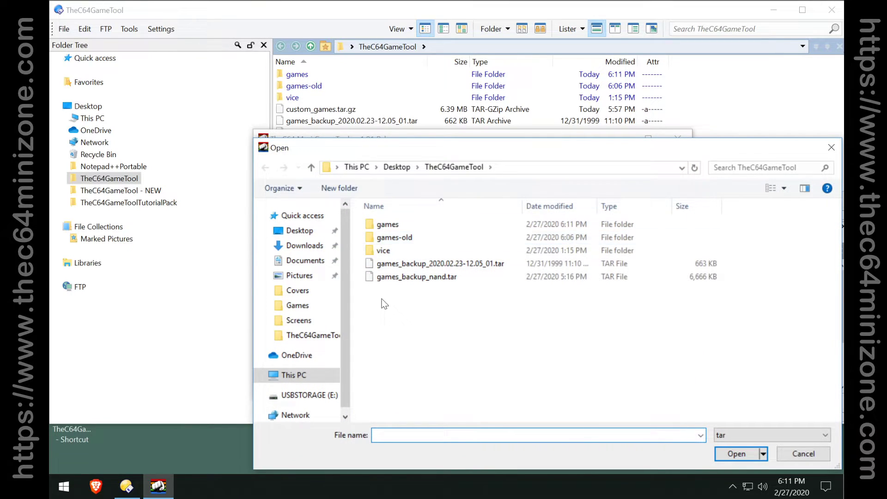
{"action": "left_click", "coordinate": [416, 277]}
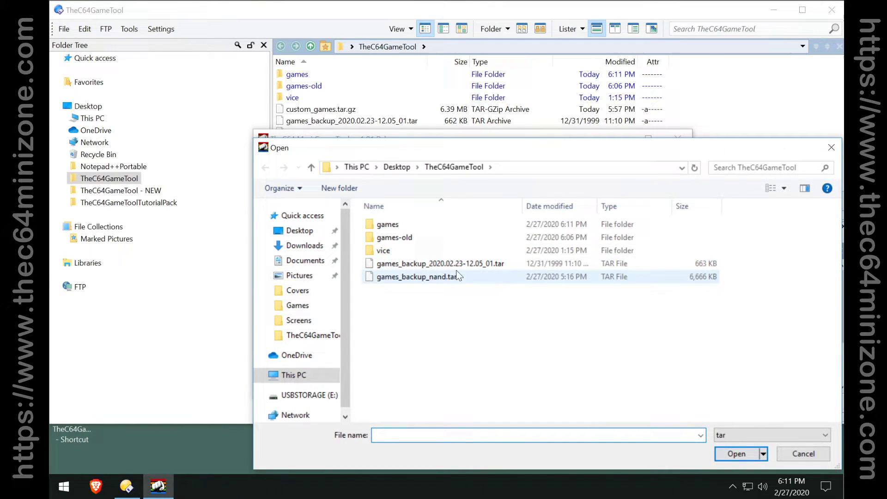
{"action": "left_click", "coordinate": [439, 263]}
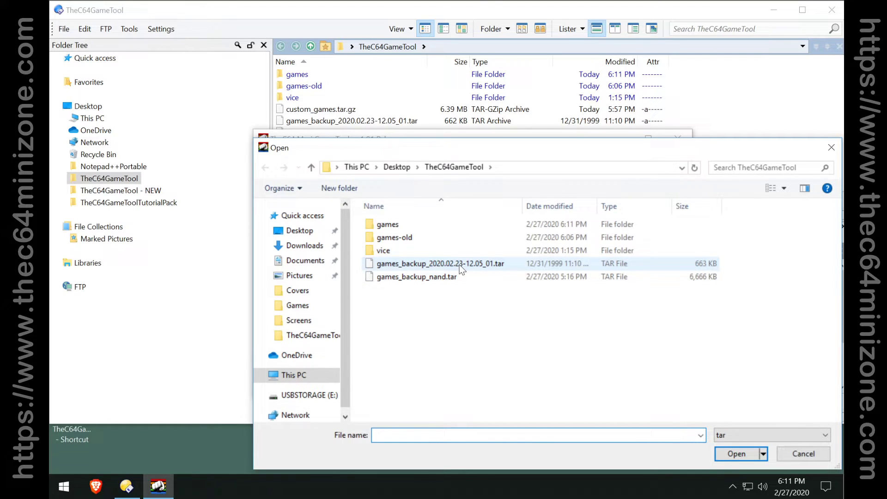
{"action": "left_click", "coordinate": [736, 453]}
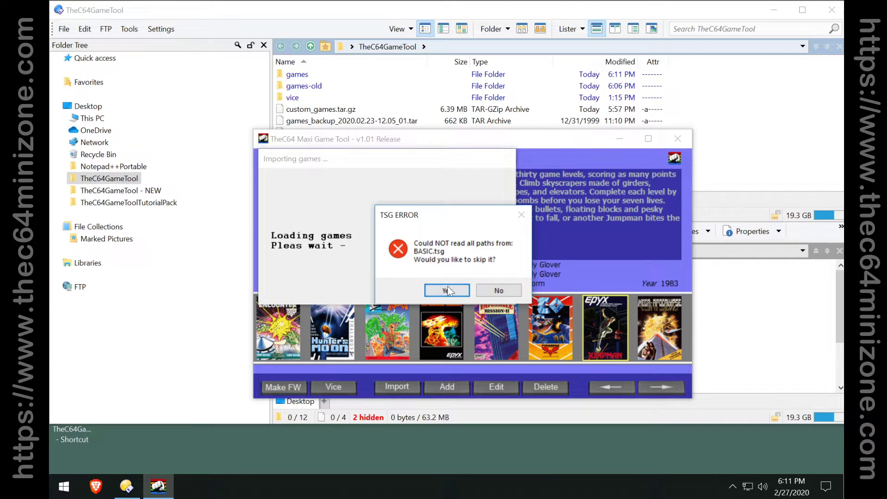
{"action": "left_click", "coordinate": [446, 290]}
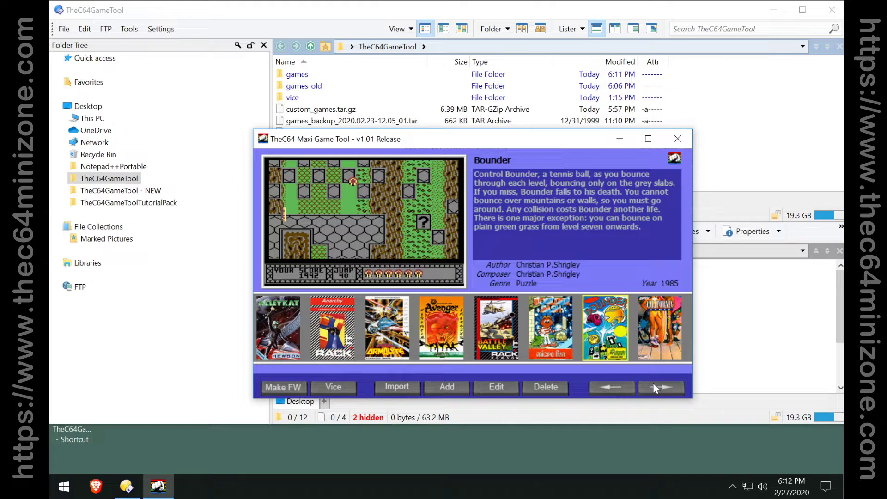
- Page forward through the merged carousel from Bounder to Jumpman
{"action": "left_click", "coordinate": [660, 387]}
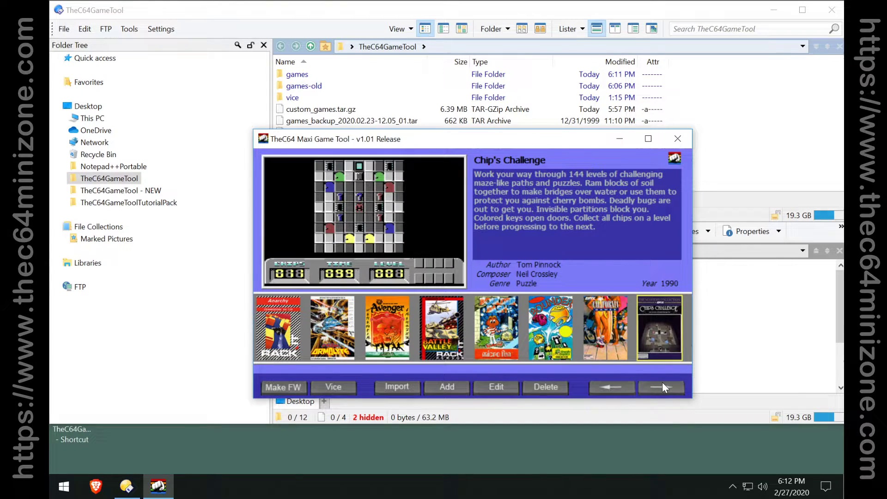
{"action": "left_click", "coordinate": [661, 387]}
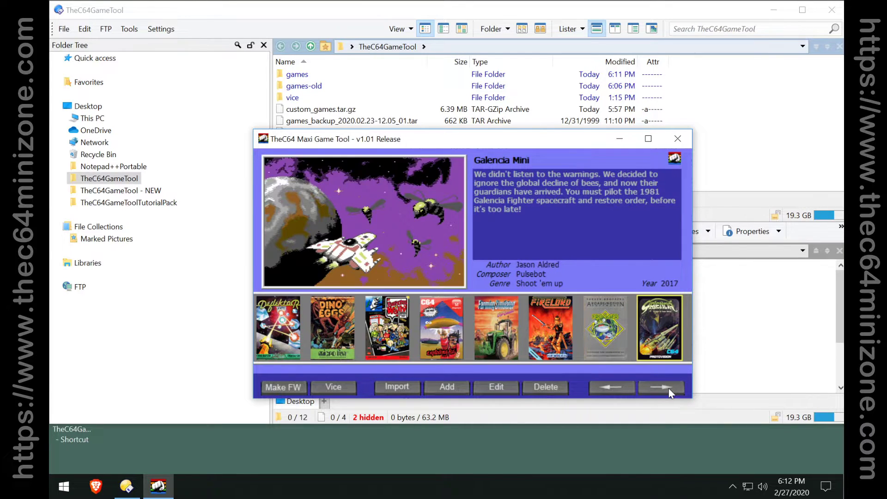
{"action": "left_click", "coordinate": [661, 387]}
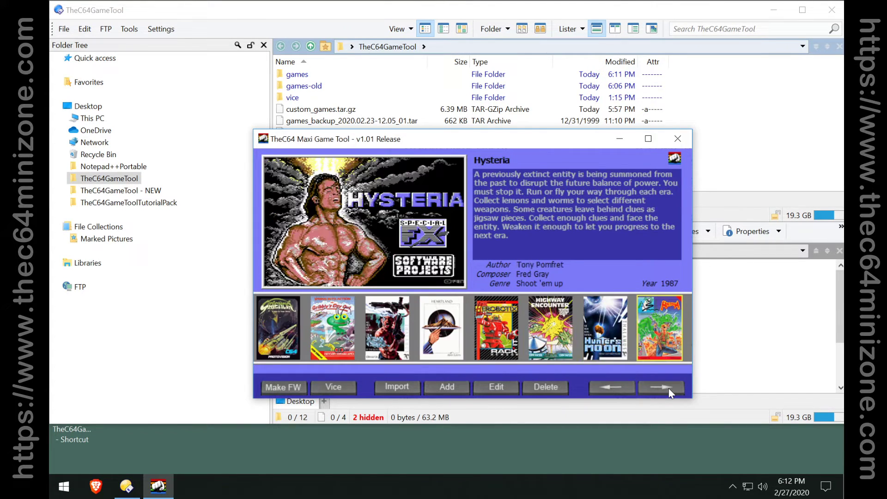
{"action": "left_click", "coordinate": [662, 387]}
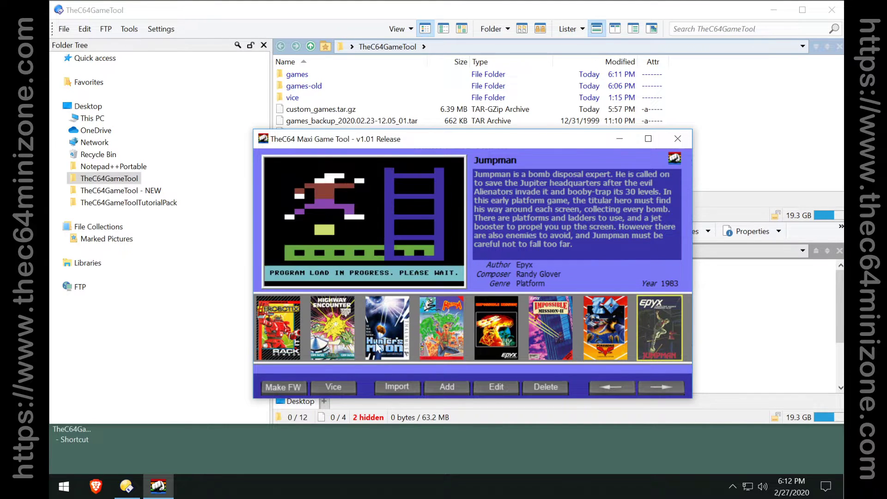
{"action": "mouse_move", "coordinate": [465, 355]}
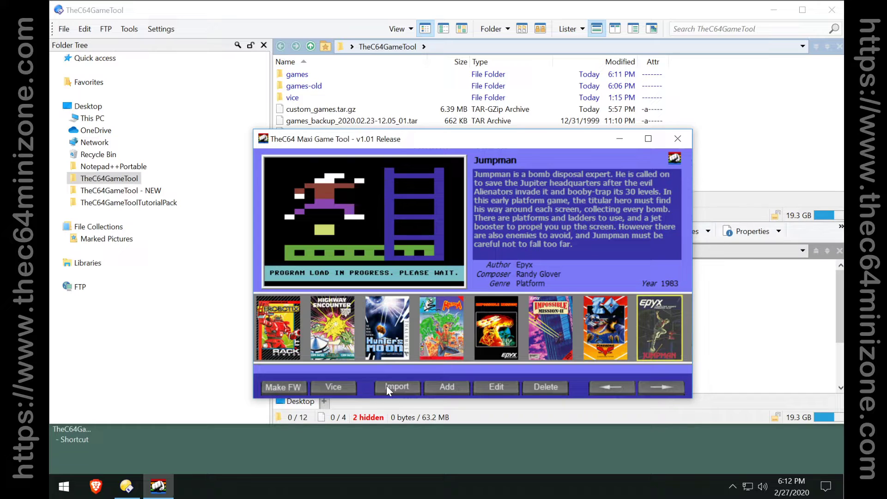
{"action": "mouse_move", "coordinate": [559, 343]}
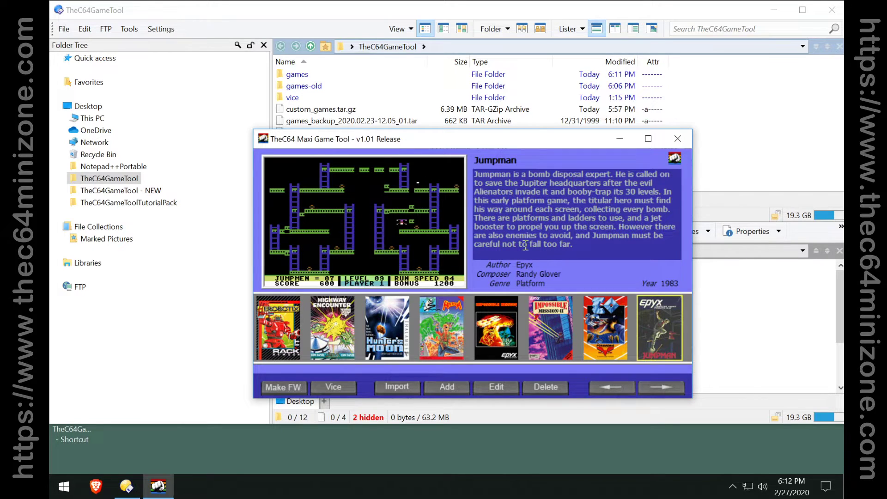
{"action": "mouse_move", "coordinate": [555, 246]}
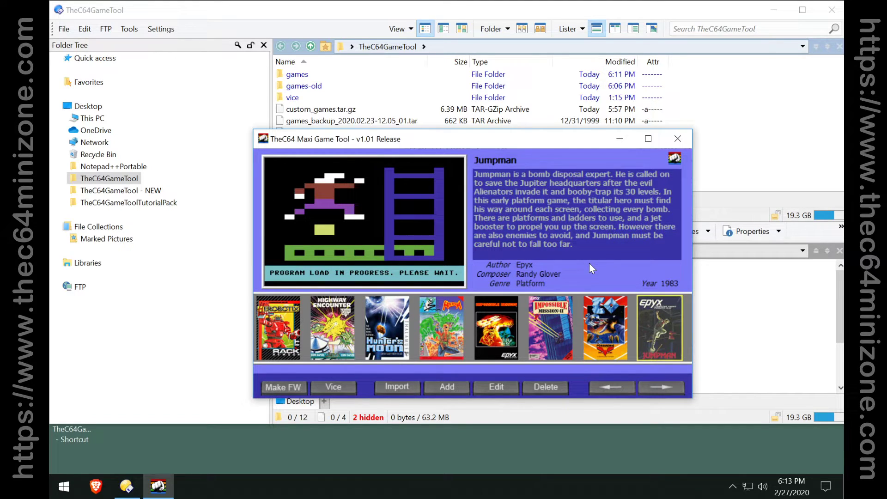
- Make a custom firmware file with Delete all games first confirmed, Backup games and Restore BASIC enabled
{"action": "left_click", "coordinate": [283, 387]}
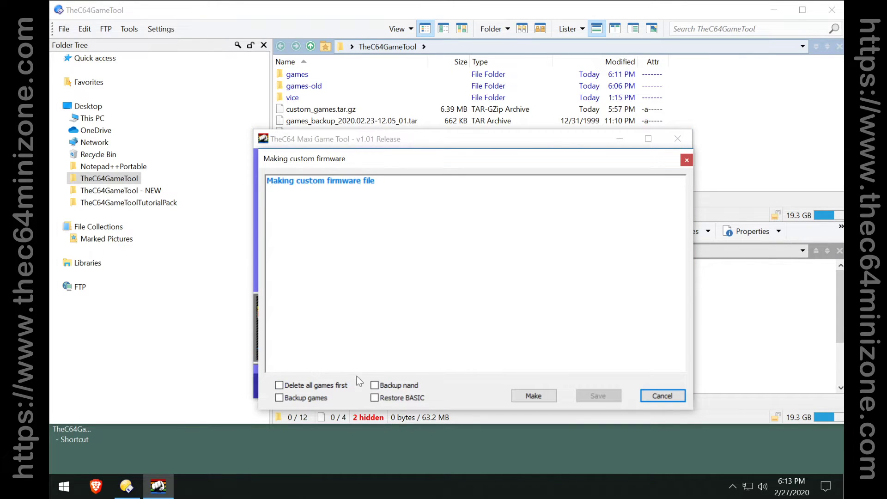
{"action": "left_click", "coordinate": [279, 385]}
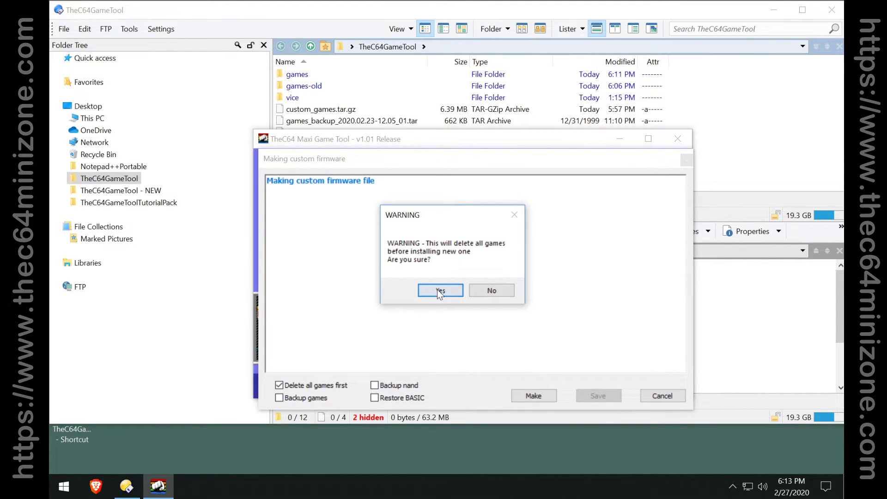
{"action": "left_click", "coordinate": [440, 290]}
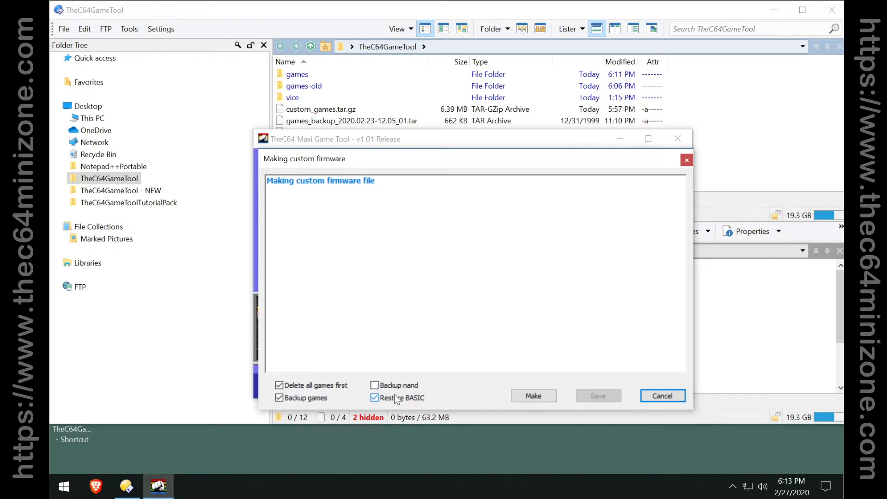
{"action": "left_click", "coordinate": [532, 396]}
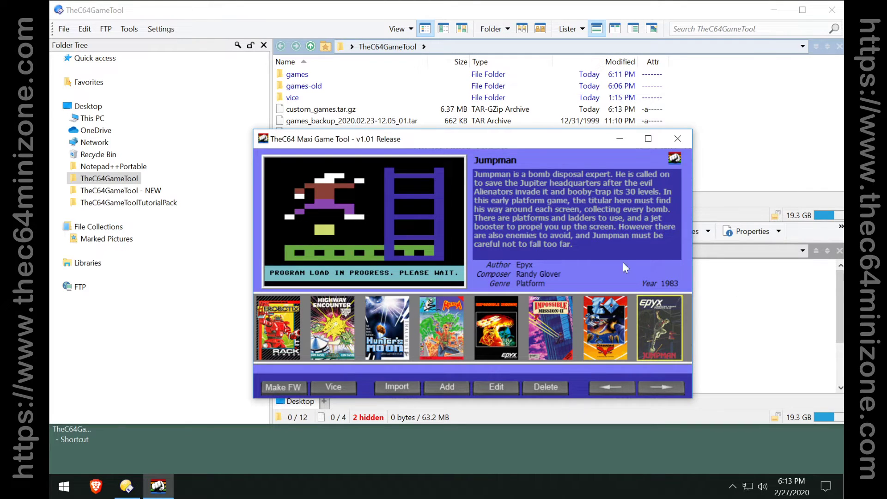
{"action": "mouse_move", "coordinate": [514, 208]}
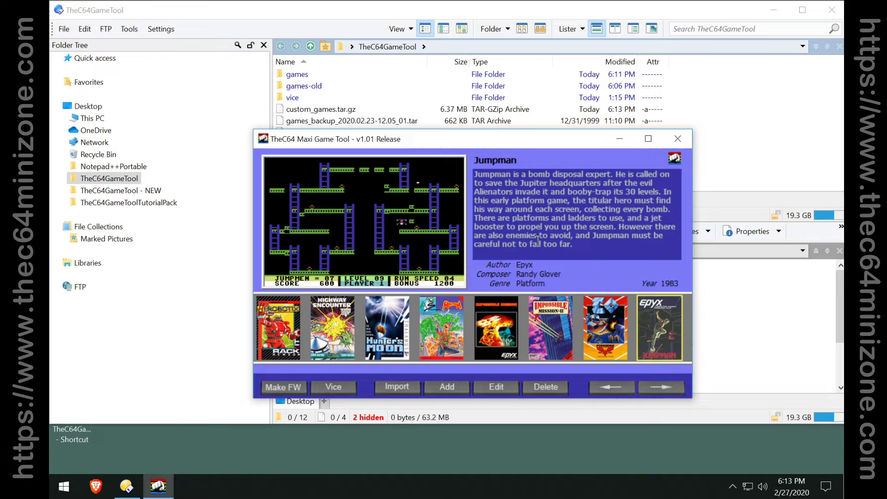
{"action": "mouse_move", "coordinate": [631, 272]}
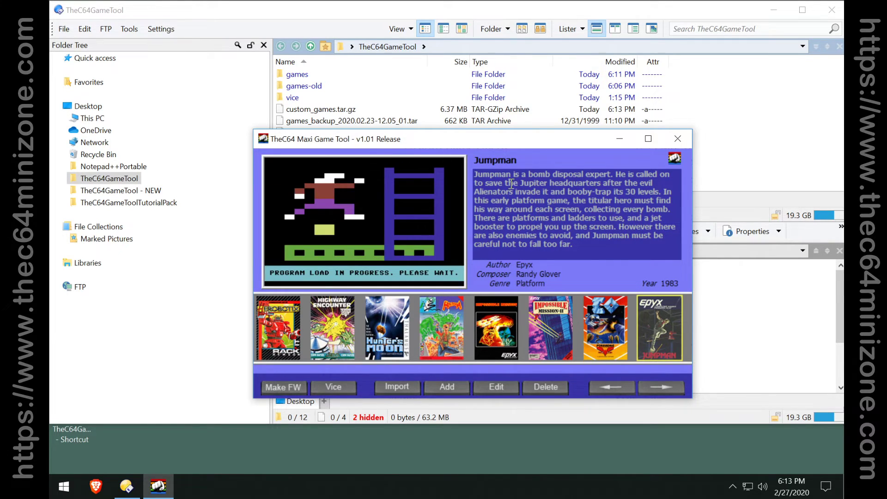
{"action": "mouse_move", "coordinate": [458, 219]}
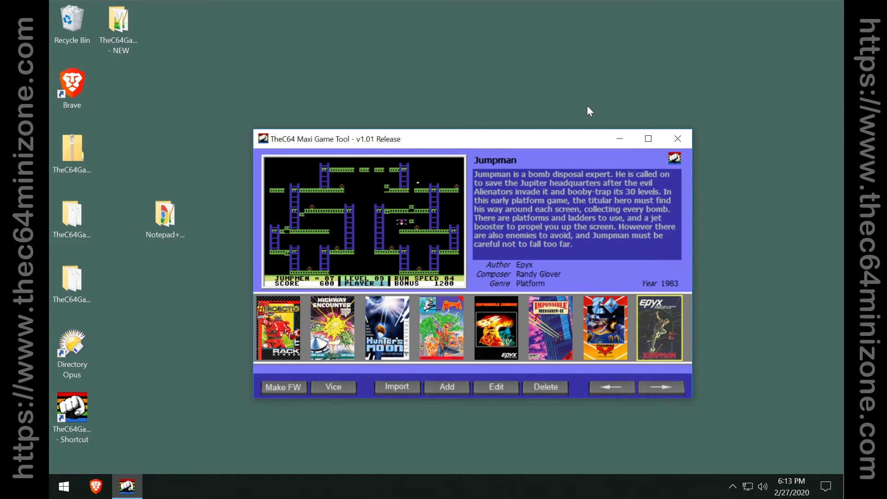
{"action": "mouse_move", "coordinate": [429, 153]}
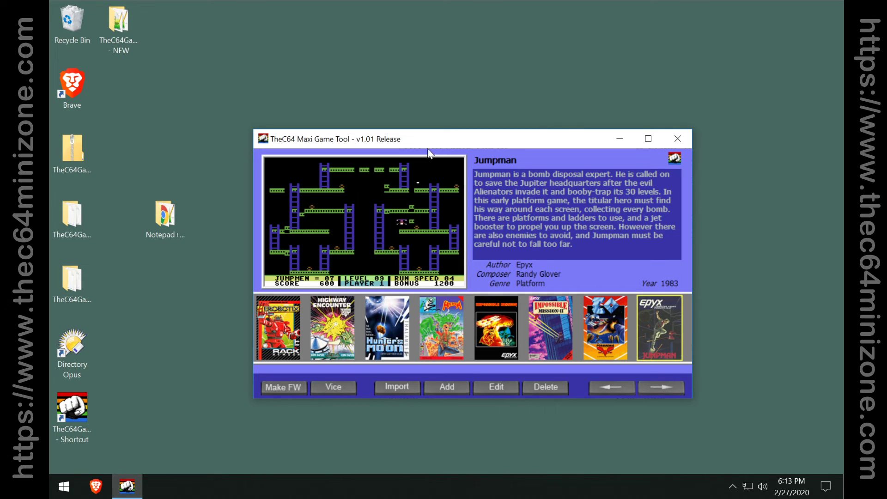
{"action": "mouse_move", "coordinate": [474, 148]}
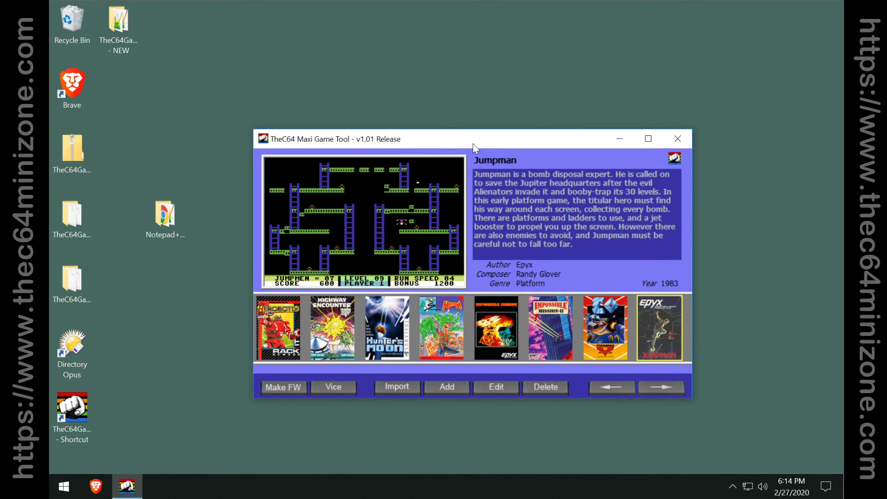